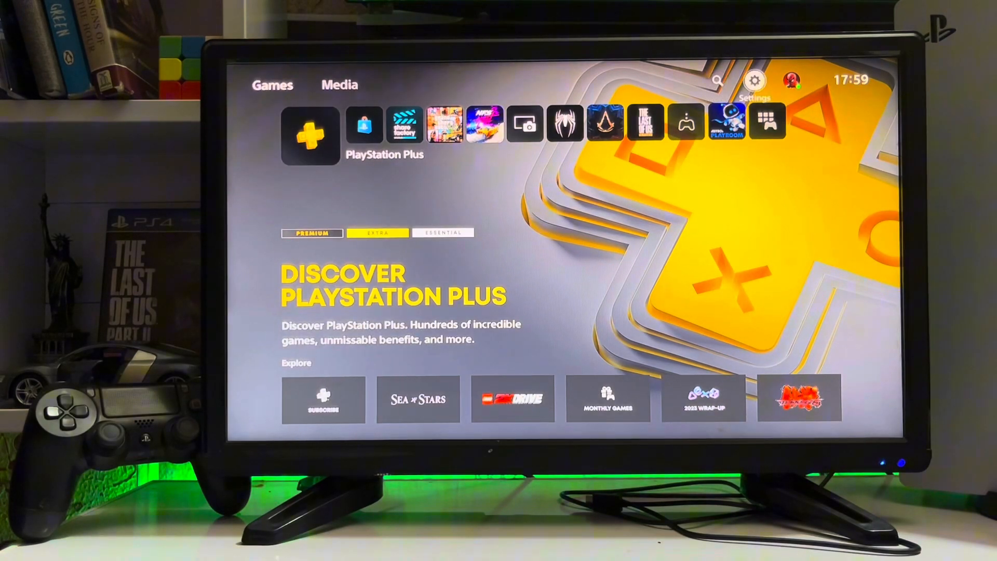
Step: Select the Settings gear on the PS5 home screen to list categories like Network, System and Storage
left_click(755, 81)
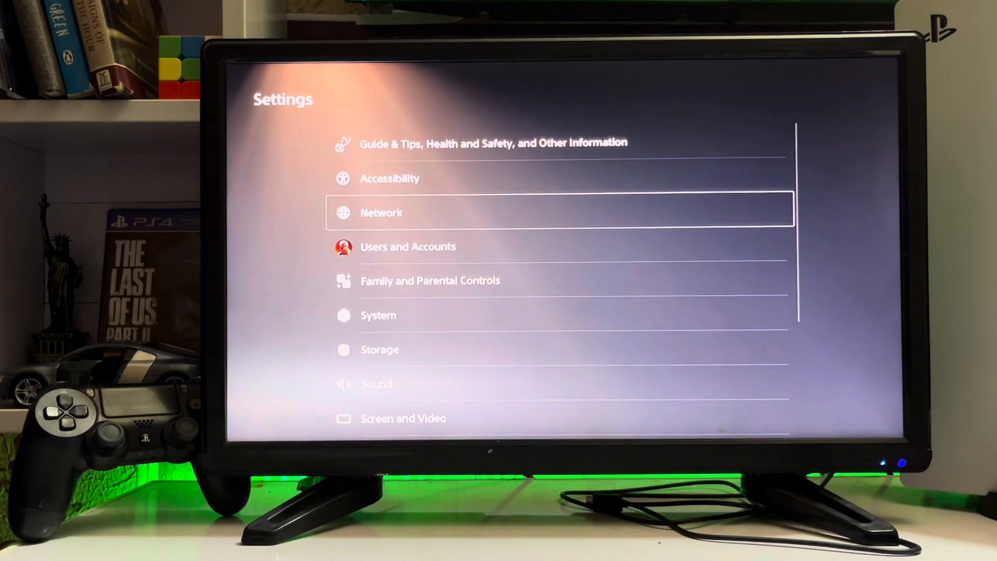